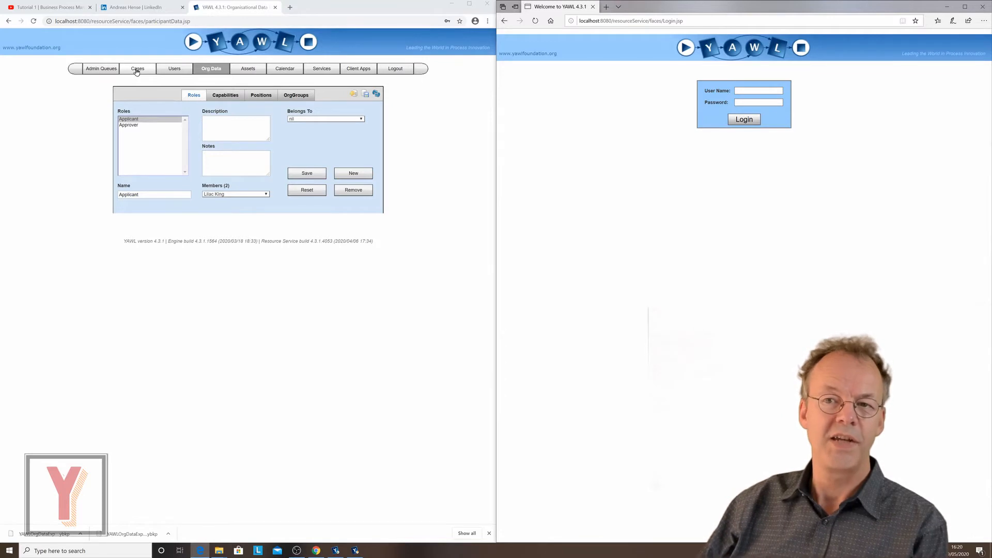
On the Cases page, choose ApplForLeave.yawl as the specification file to upload
{"action": "left_click", "coordinate": [138, 68]}
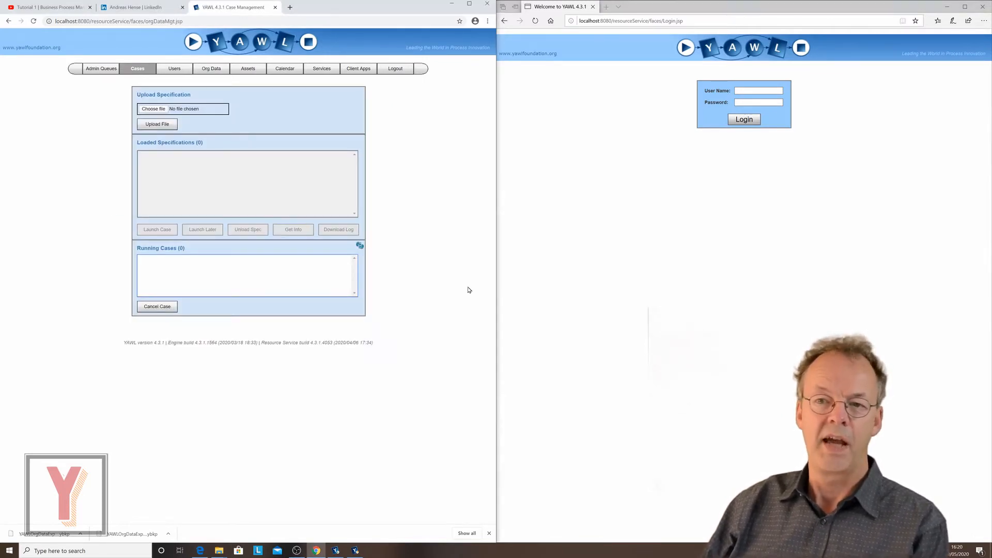
{"action": "mouse_move", "coordinate": [347, 200]}
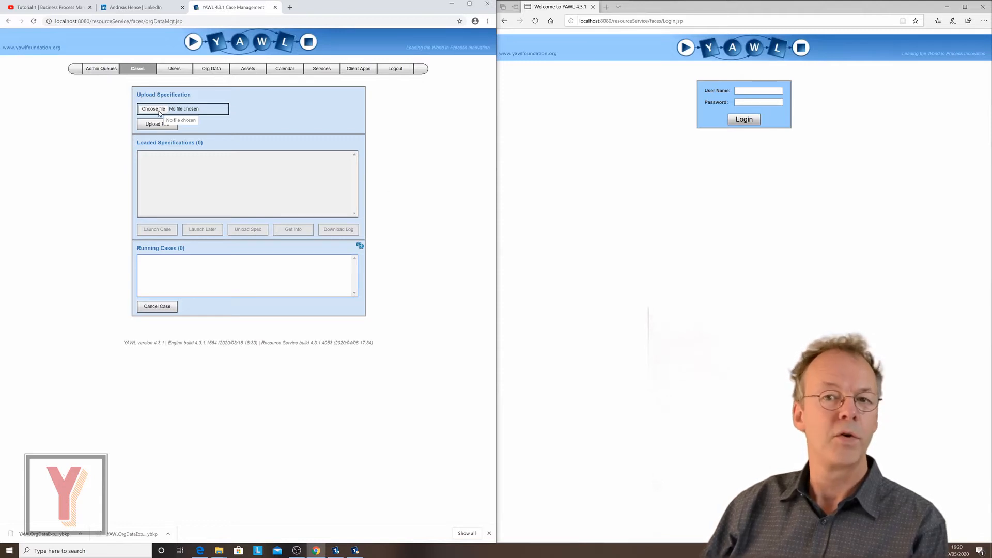
{"action": "left_click", "coordinate": [153, 109]}
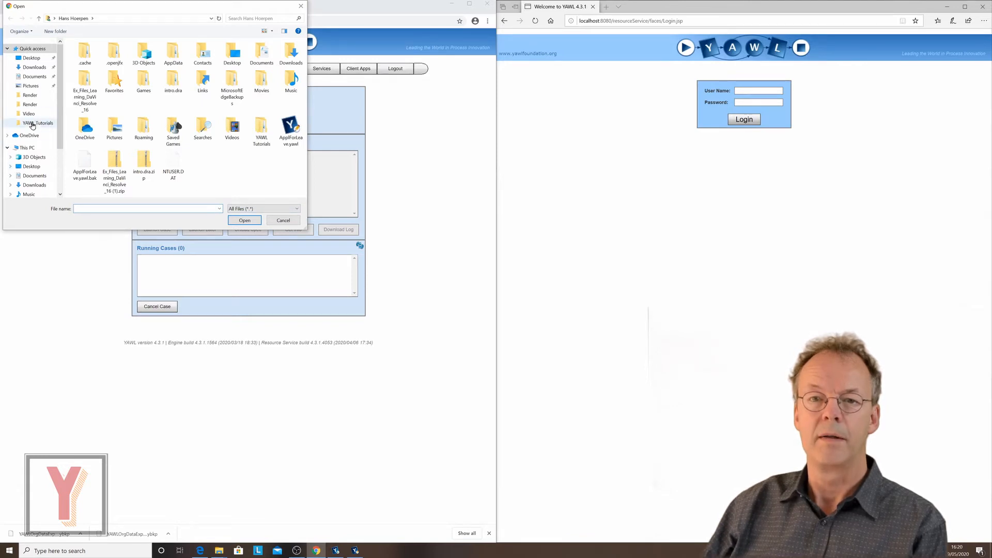
{"action": "double_click", "coordinate": [38, 123]}
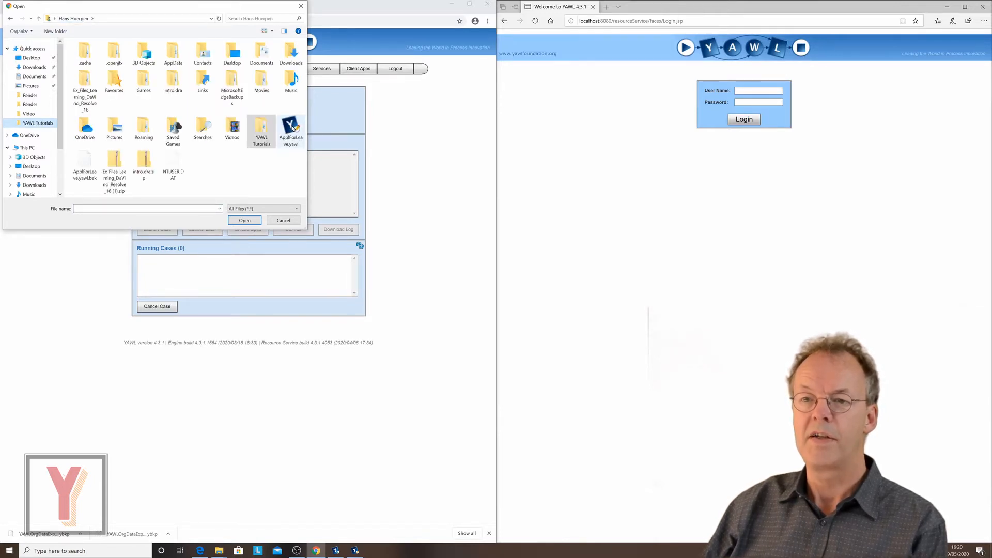
{"action": "left_click", "coordinate": [245, 220]}
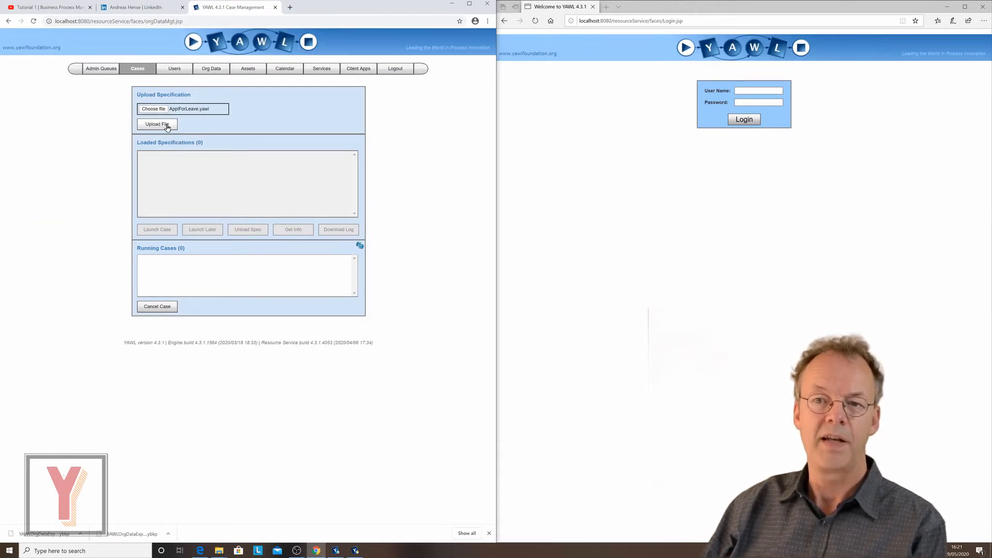
Upload ApplForLeave, select it after dismissing the no-selection error, and launch a case
{"action": "left_click", "coordinate": [156, 124]}
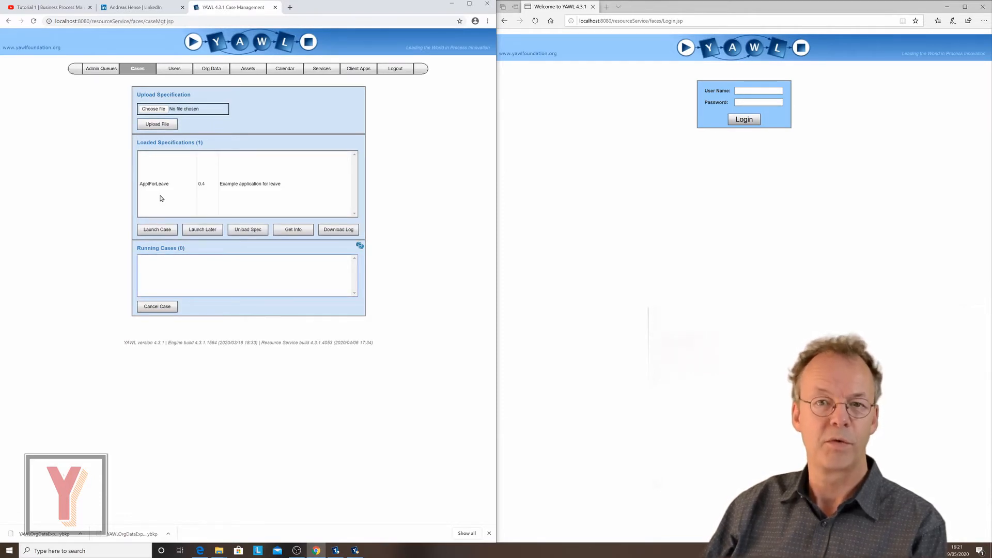
{"action": "mouse_move", "coordinate": [204, 191]}
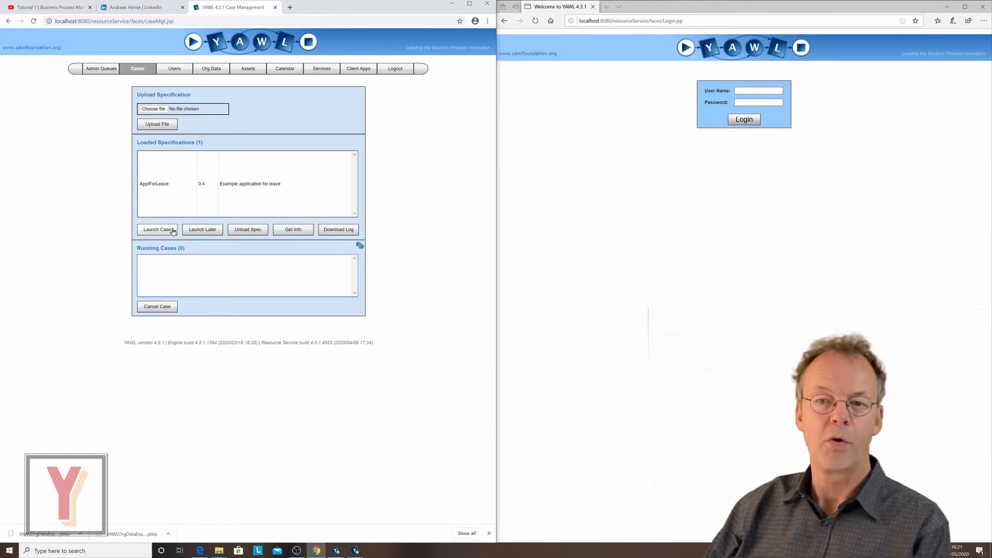
{"action": "left_click", "coordinate": [157, 229]}
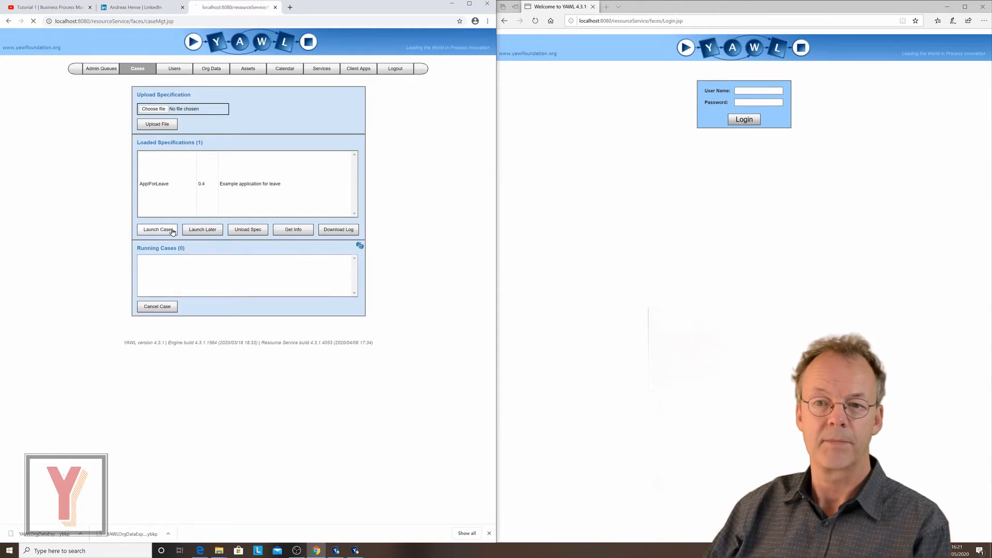
{"action": "left_click", "coordinate": [156, 229]}
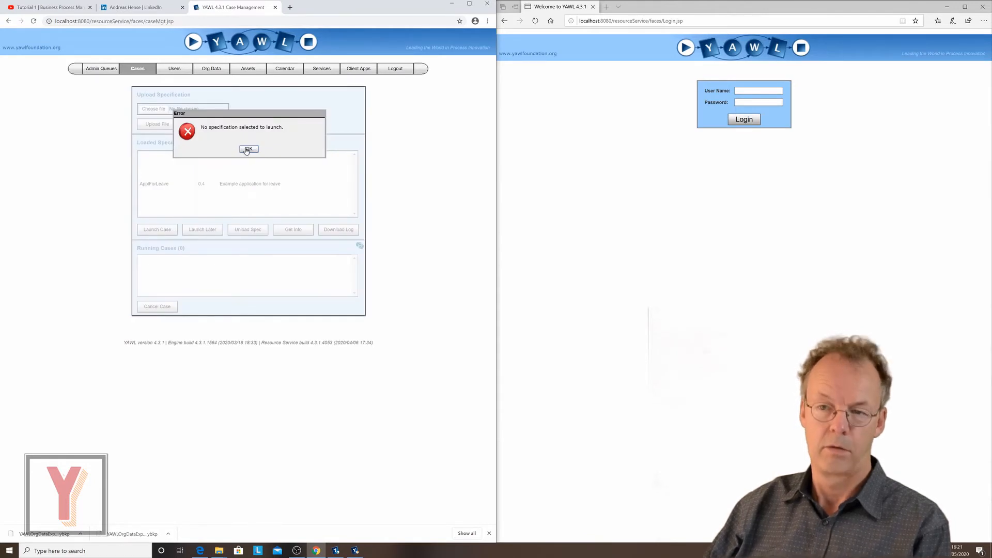
{"action": "left_click", "coordinate": [248, 150]}
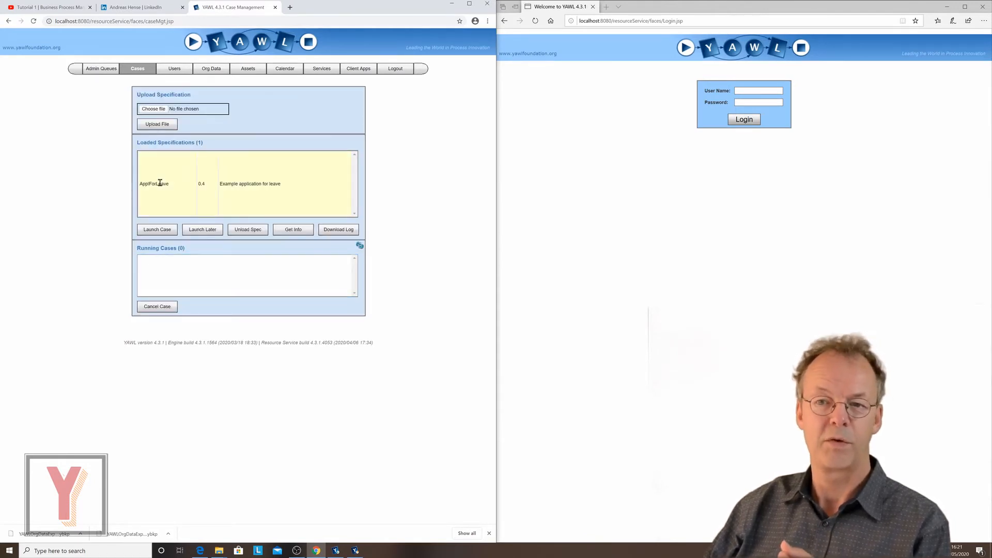
{"action": "left_click", "coordinate": [156, 229]}
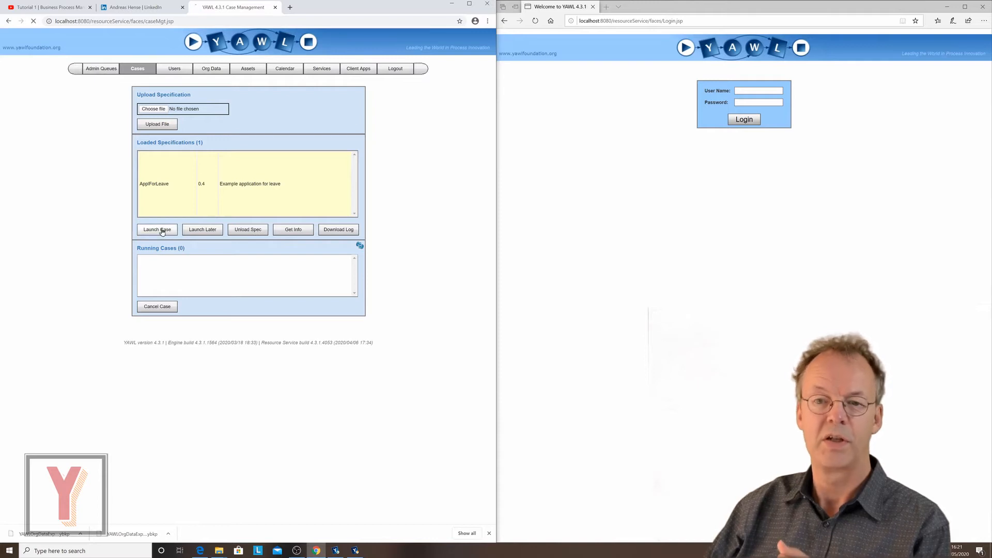
{"action": "left_click", "coordinate": [157, 229]}
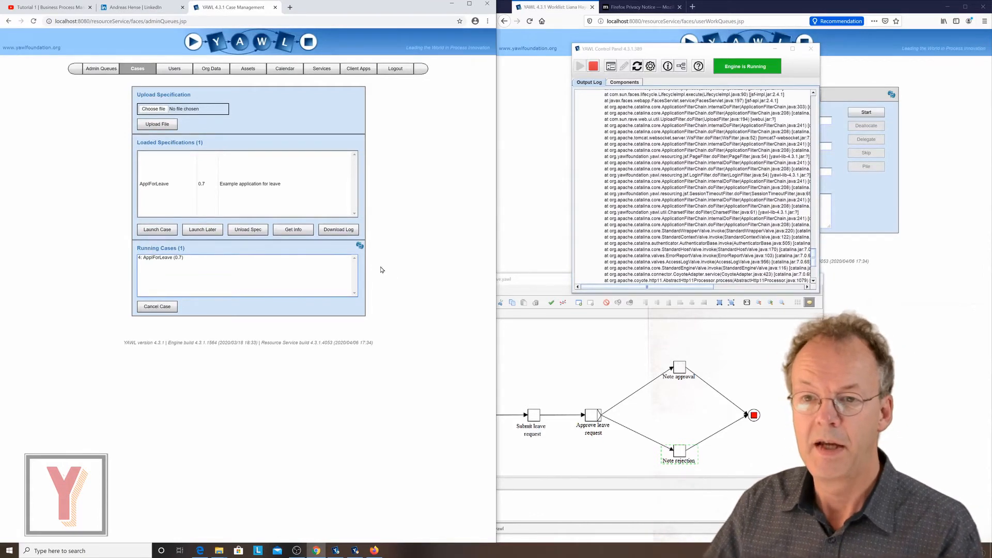
In Admin Queues' Worklisted tab, show the two participants offered case 4's Submit_leave_request
{"action": "left_click", "coordinate": [100, 68]}
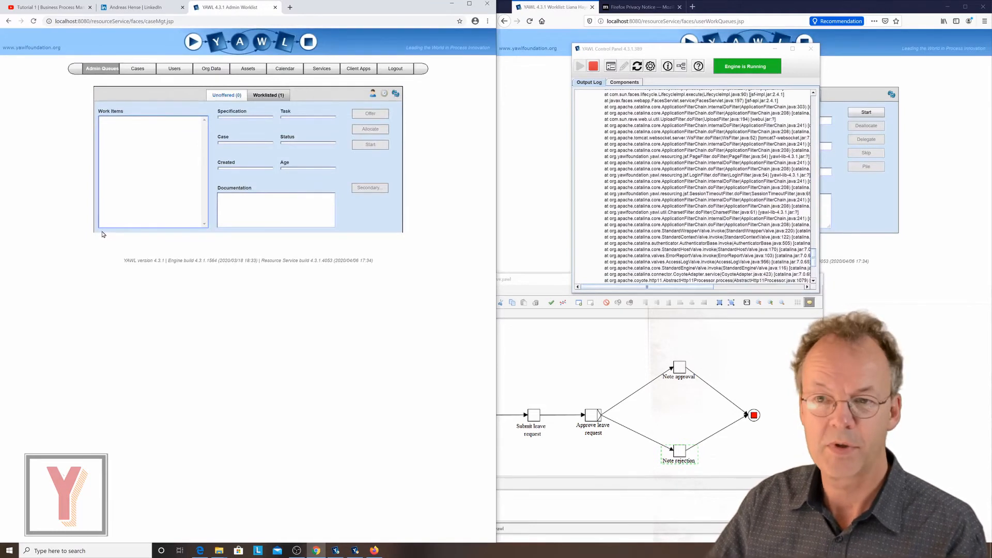
{"action": "left_click", "coordinate": [267, 95]}
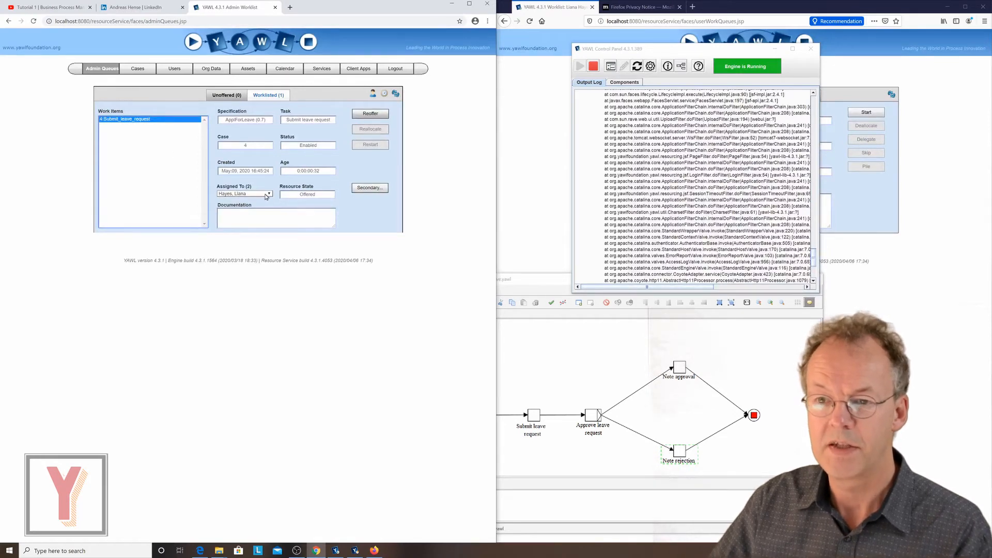
{"action": "left_click", "coordinate": [268, 194]}
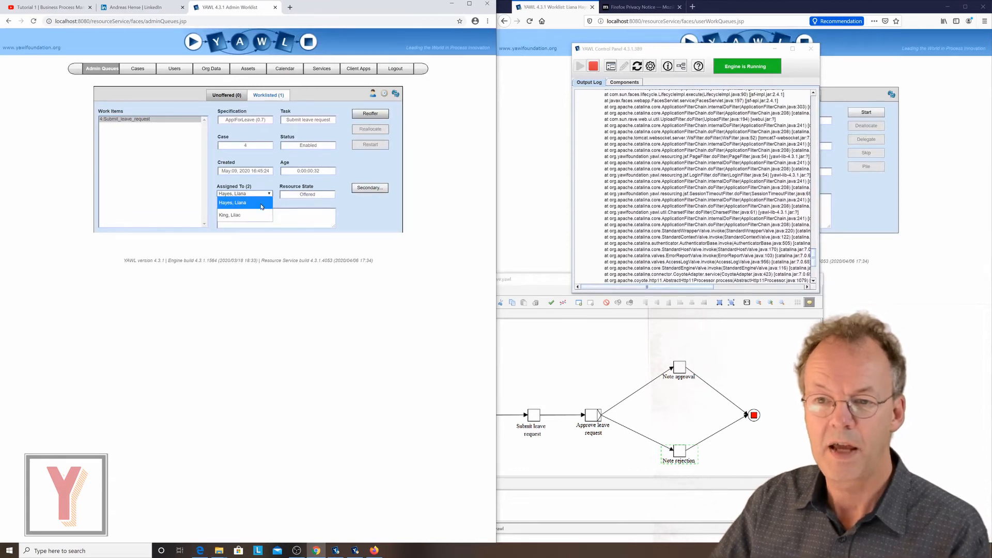
{"action": "left_click", "coordinate": [245, 214]}
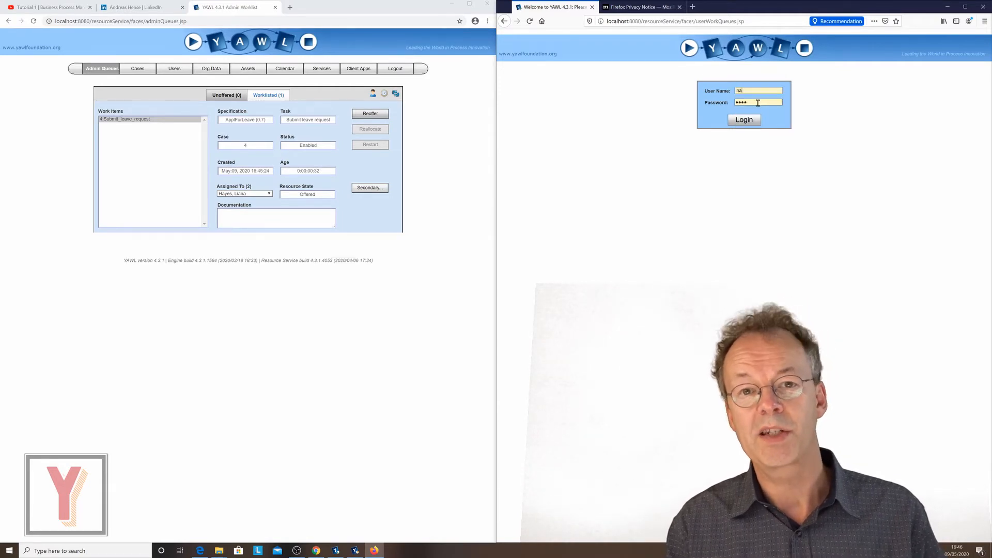
{"action": "left_click", "coordinate": [744, 120]}
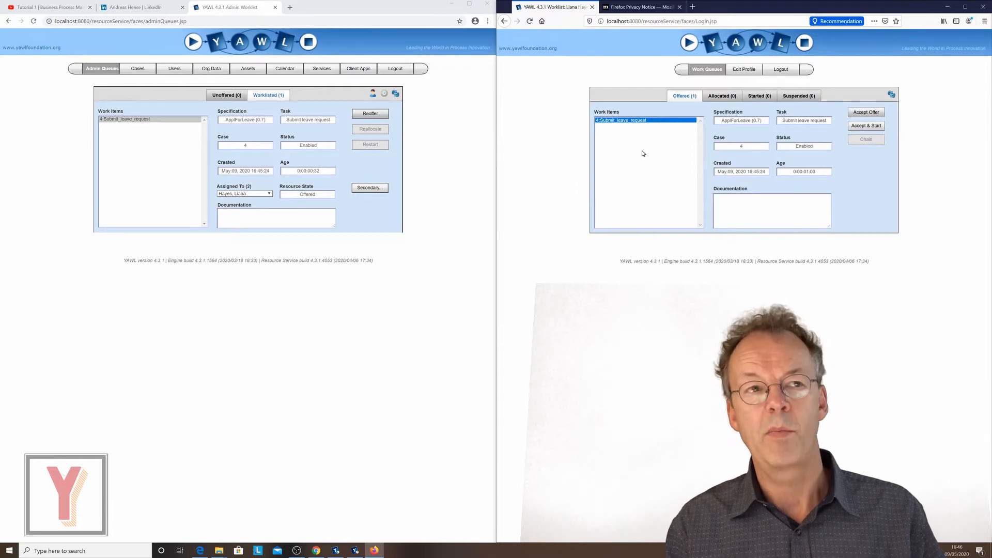
{"action": "mouse_move", "coordinate": [669, 136]}
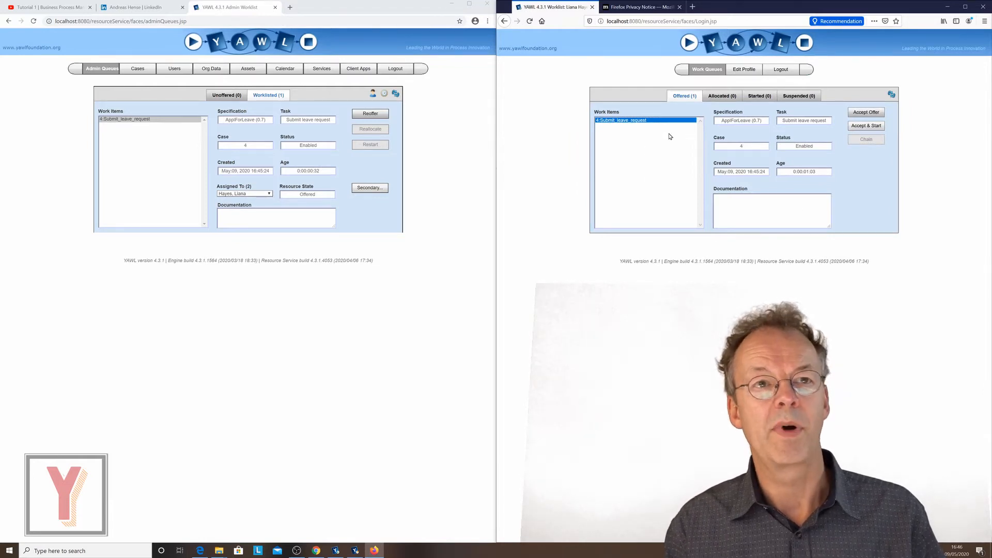
{"action": "left_click", "coordinate": [866, 125]}
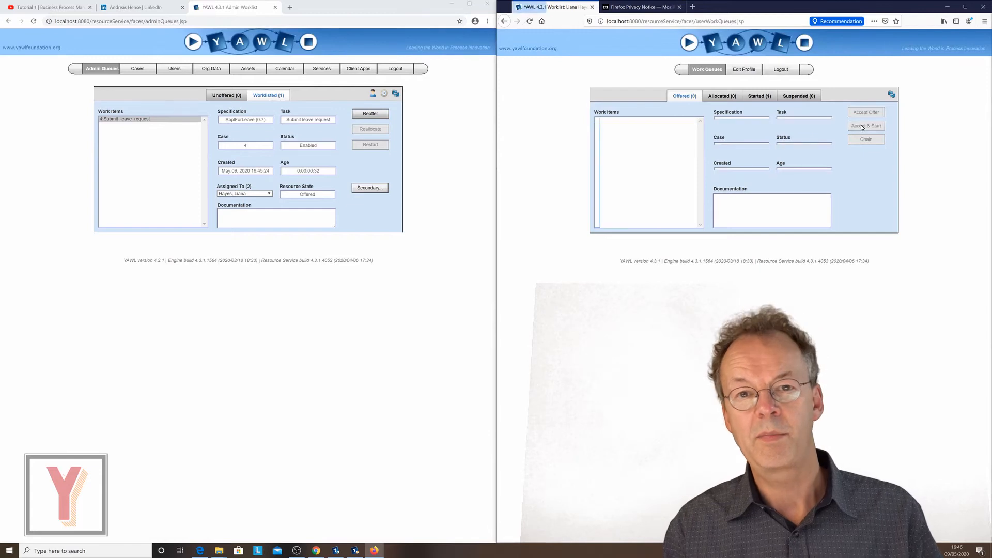
{"action": "left_click", "coordinate": [865, 125]}
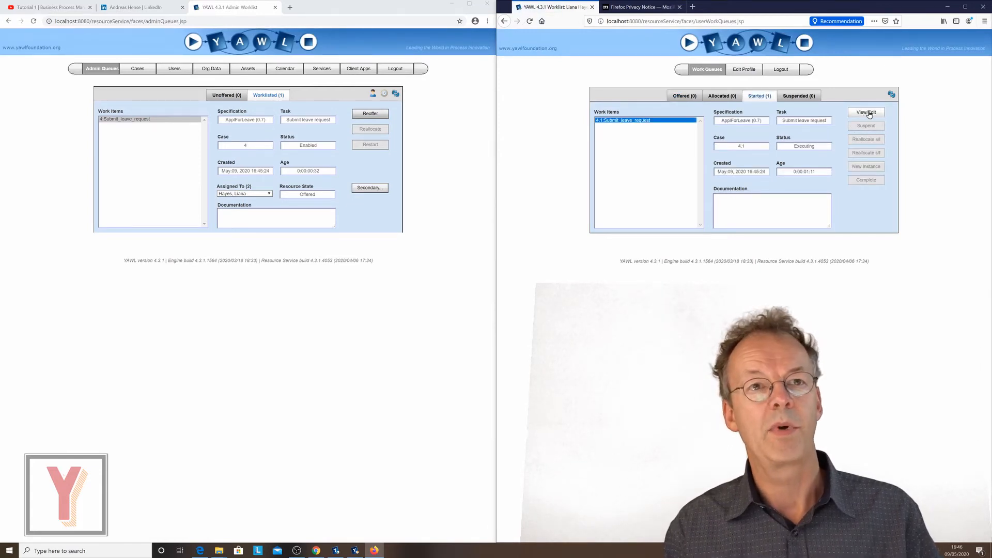
{"action": "left_click", "coordinate": [866, 112]}
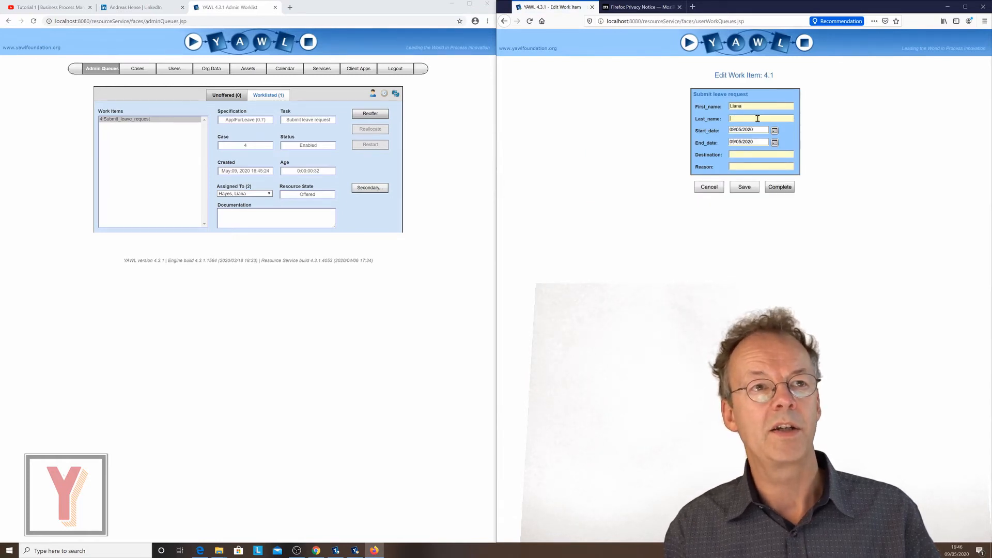
Enter destination Munic, pick reason 'October Fest', and complete the leave request item
{"action": "type", "text": "Hayes"}
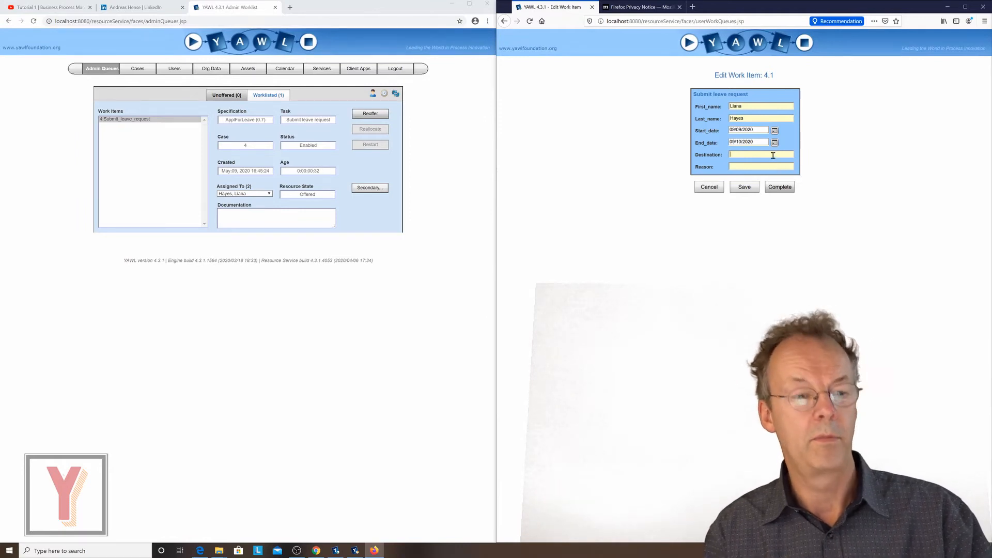
{"action": "type", "text": "Munic"}
{"action": "left_click", "coordinate": [761, 166]}
{"action": "type", "text": "O"}
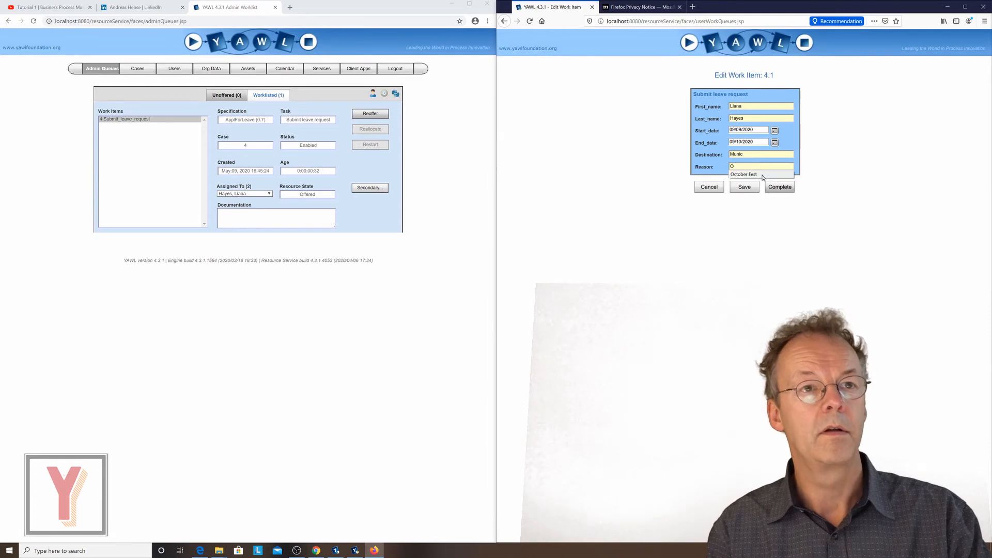
{"action": "left_click", "coordinate": [744, 174]}
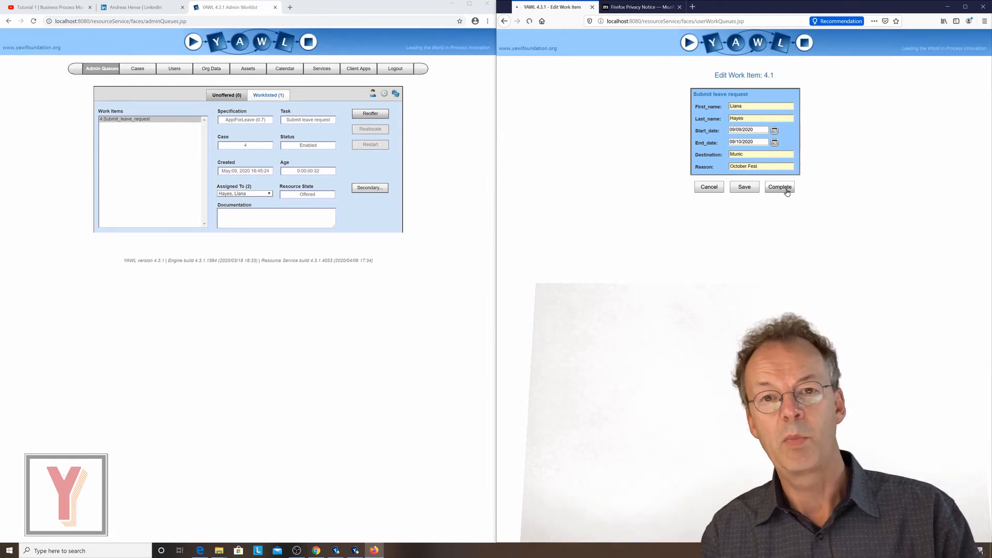
{"action": "left_click", "coordinate": [779, 187]}
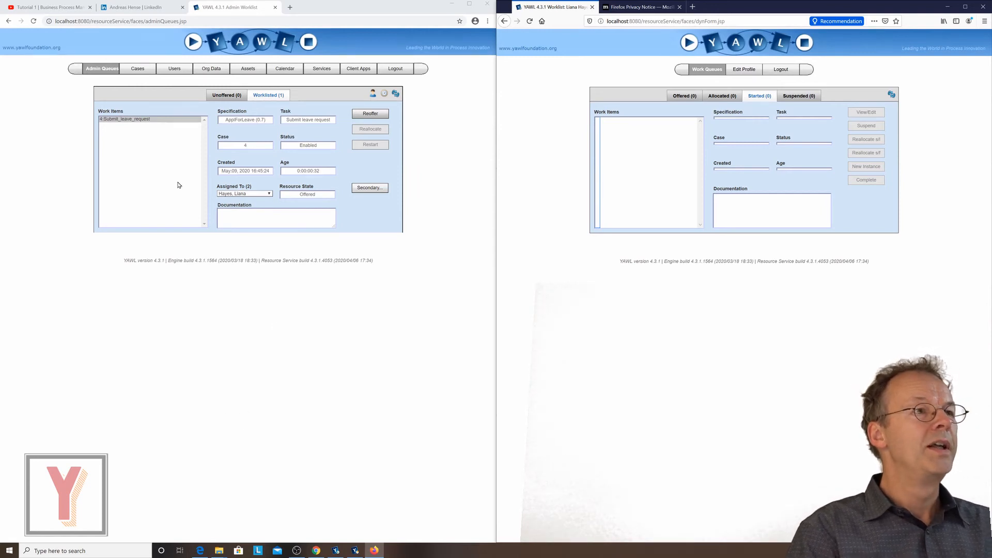
Refresh Admin Queues, view 4:Approve_leave_request's assignees, and open a second browser for login
{"action": "left_click", "coordinate": [396, 93]}
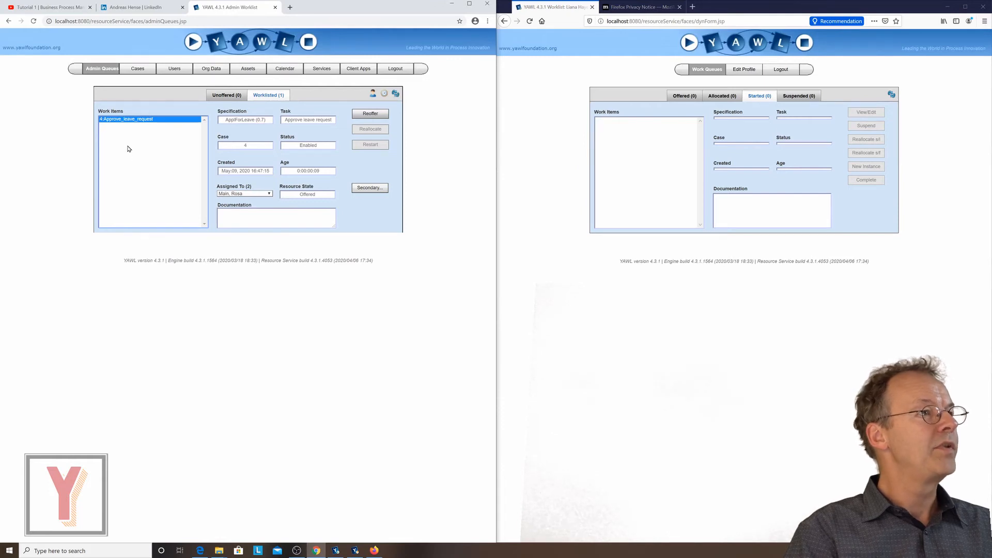
{"action": "left_click", "coordinate": [268, 194]}
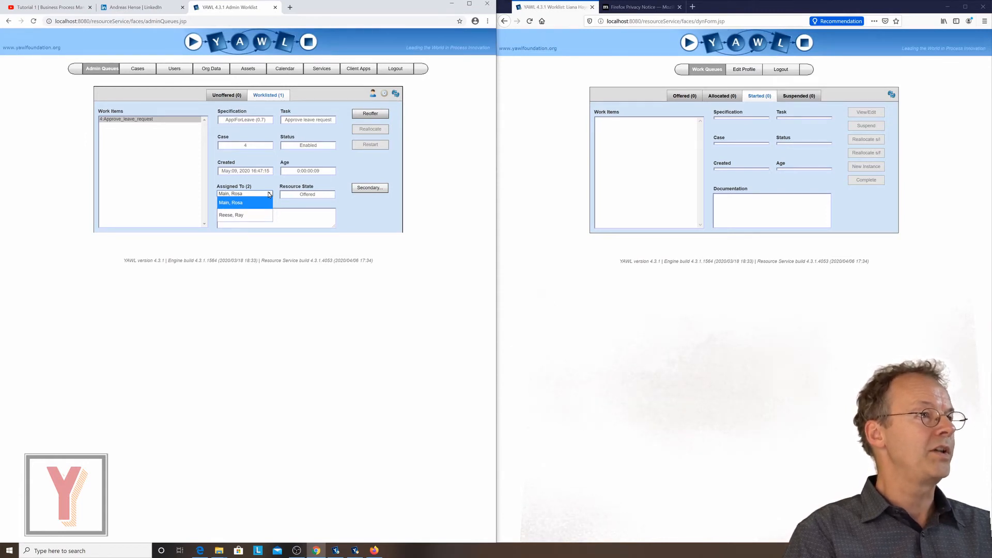
{"action": "left_click", "coordinate": [245, 215]}
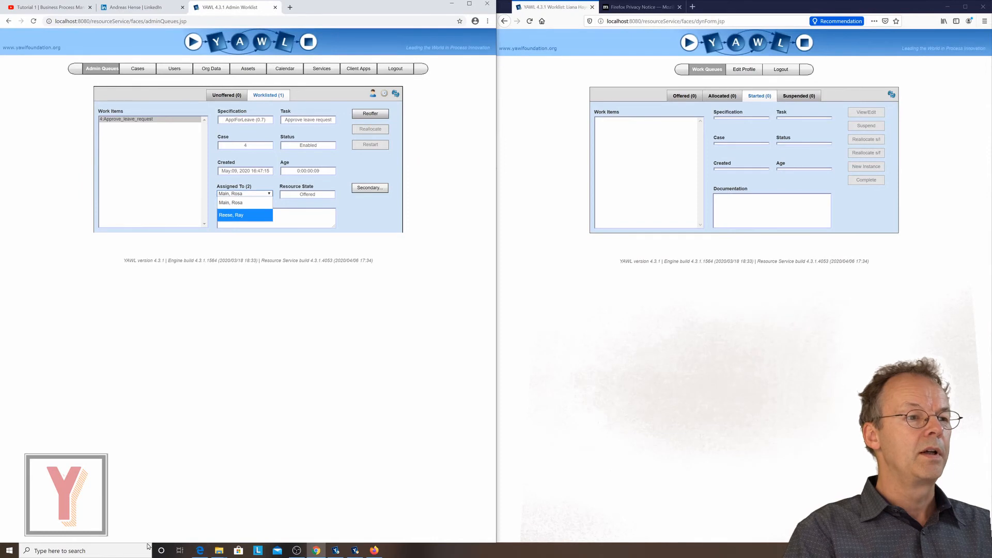
{"action": "left_click", "coordinate": [244, 203]}
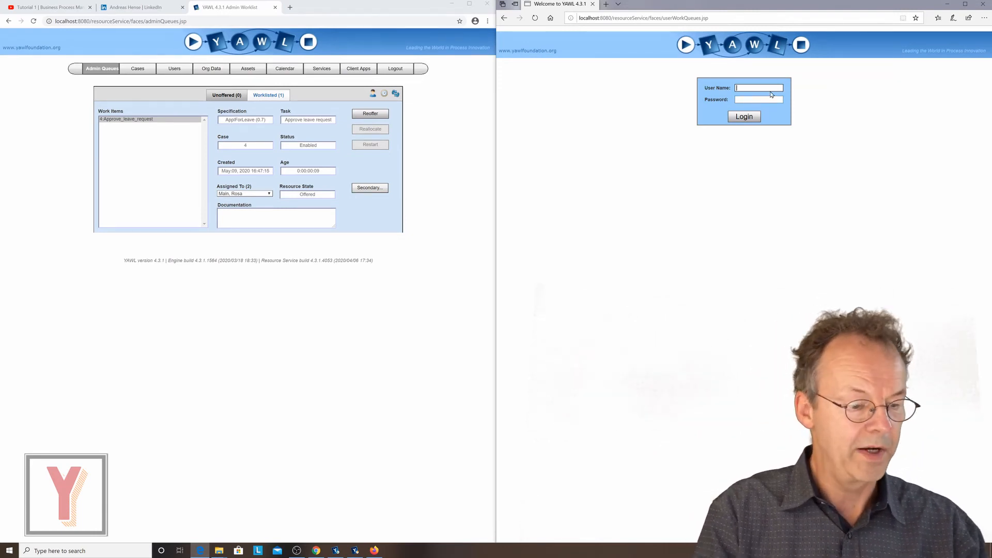
Log in as the approver, accept and start Approve leave request, and open its form
{"action": "type", "text": "rr"}
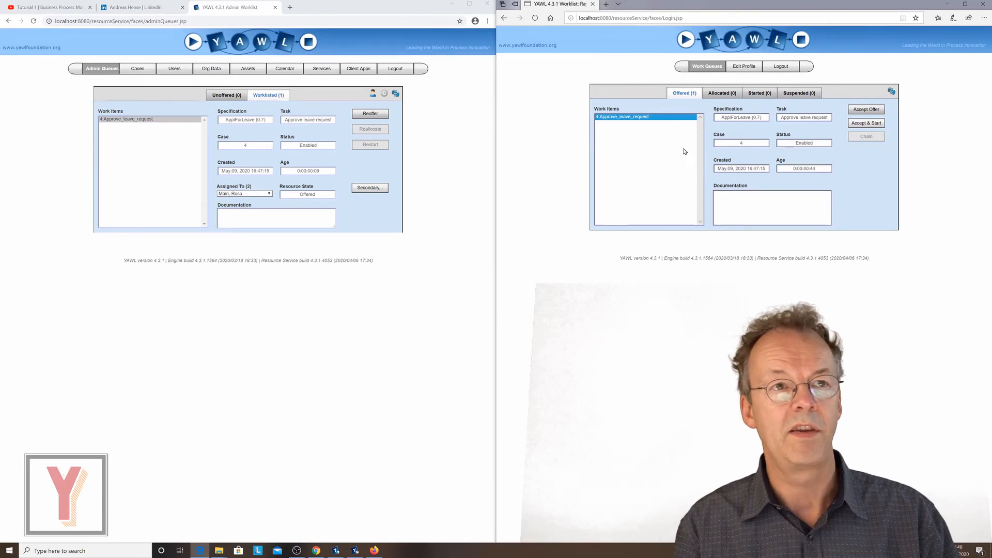
{"action": "left_click", "coordinate": [866, 123]}
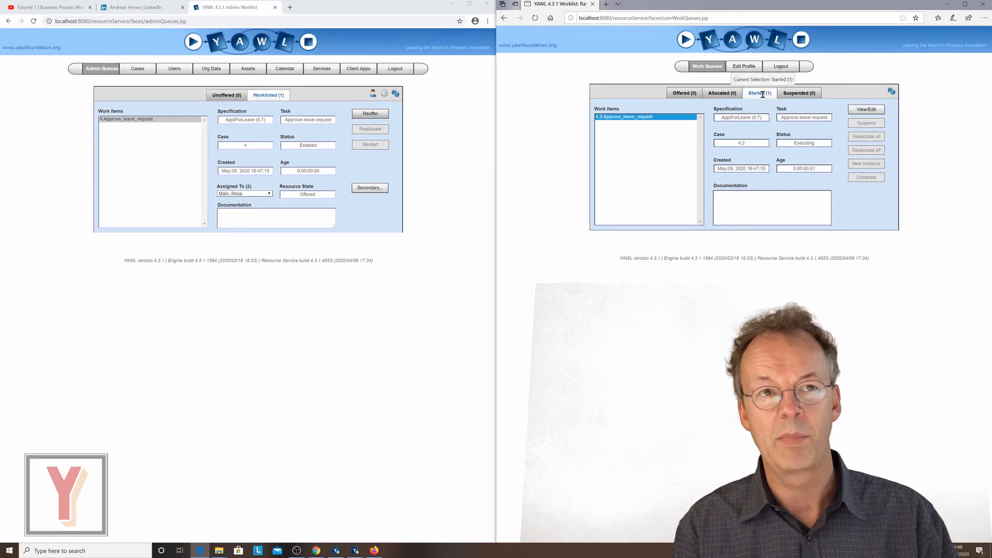
{"action": "left_click", "coordinate": [866, 109]}
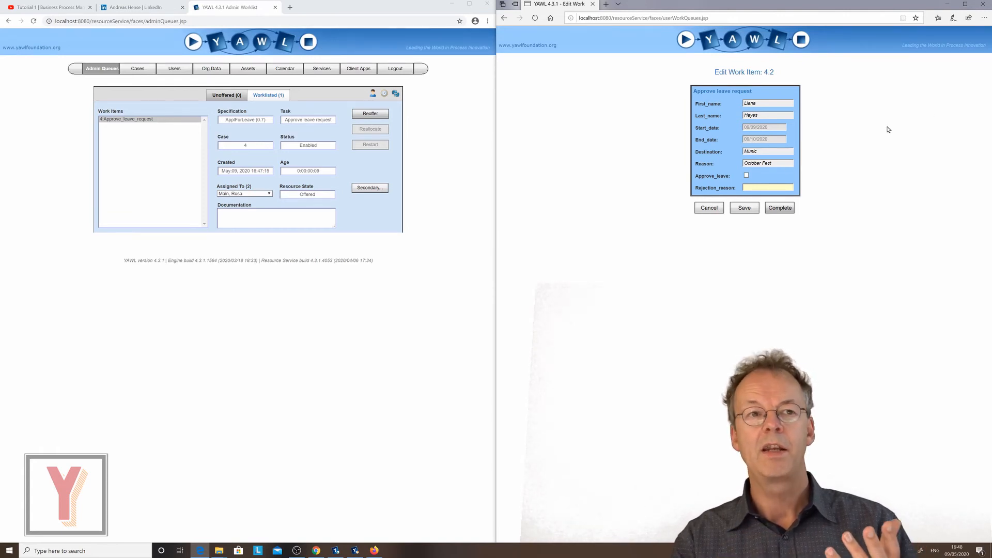
Set the rejection reason to 'none' and complete the Approve leave request item
{"action": "left_click", "coordinate": [745, 176]}
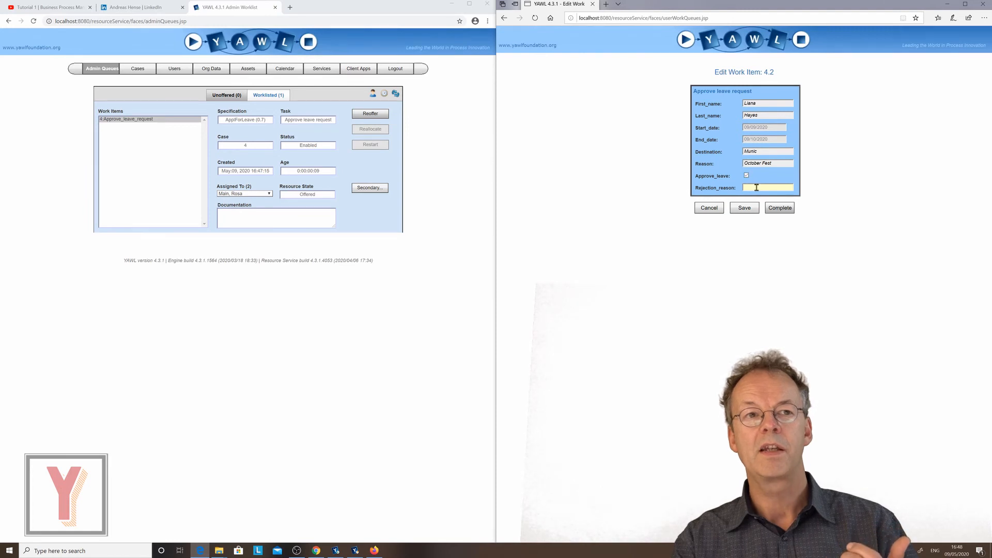
{"action": "type", "text": "n"}
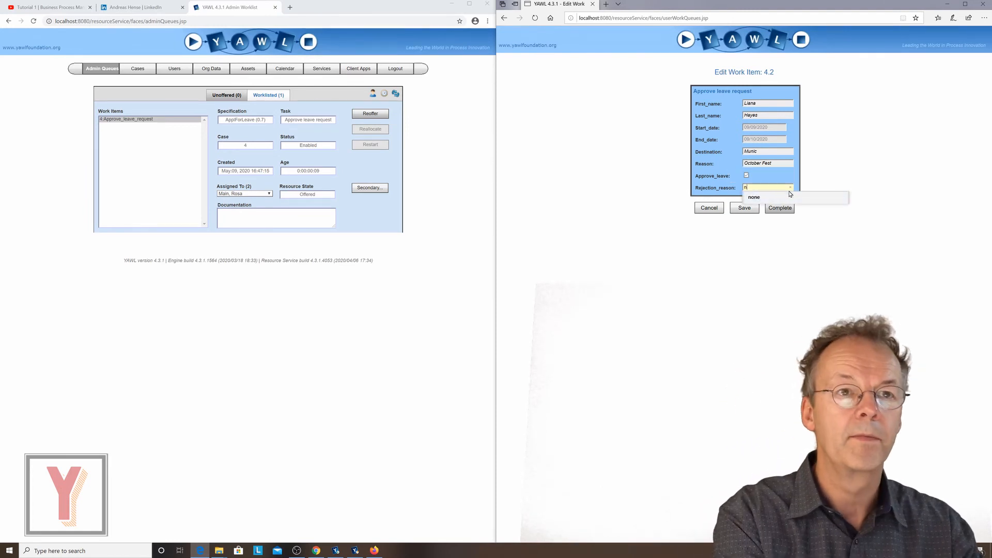
{"action": "left_click", "coordinate": [754, 197]}
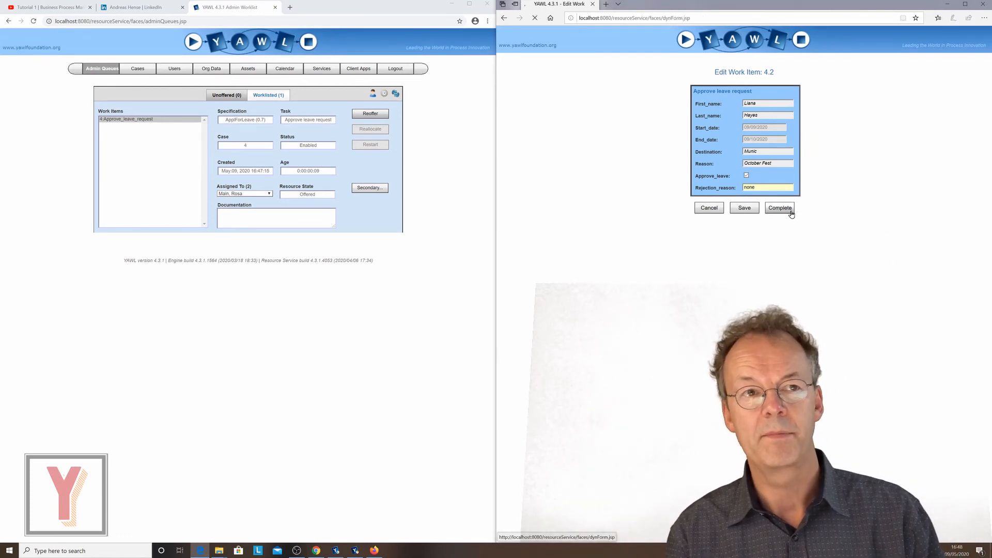
{"action": "left_click", "coordinate": [780, 208]}
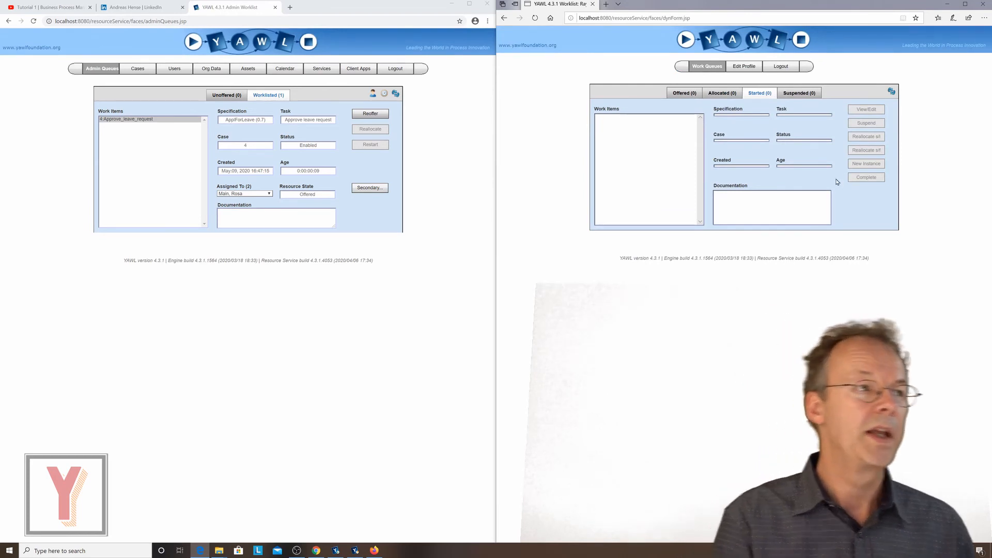
{"action": "mouse_move", "coordinate": [233, 361]}
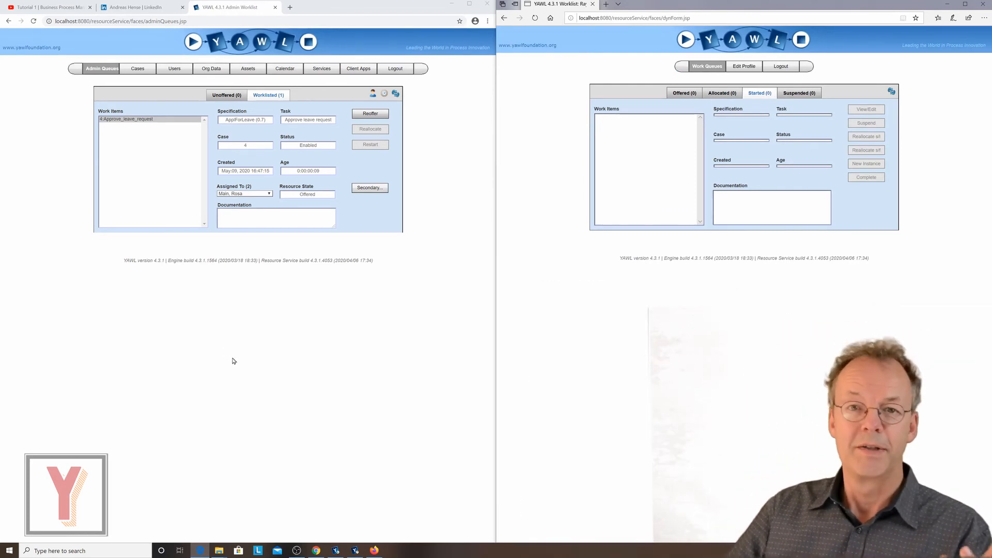
{"action": "mouse_move", "coordinate": [392, 112]}
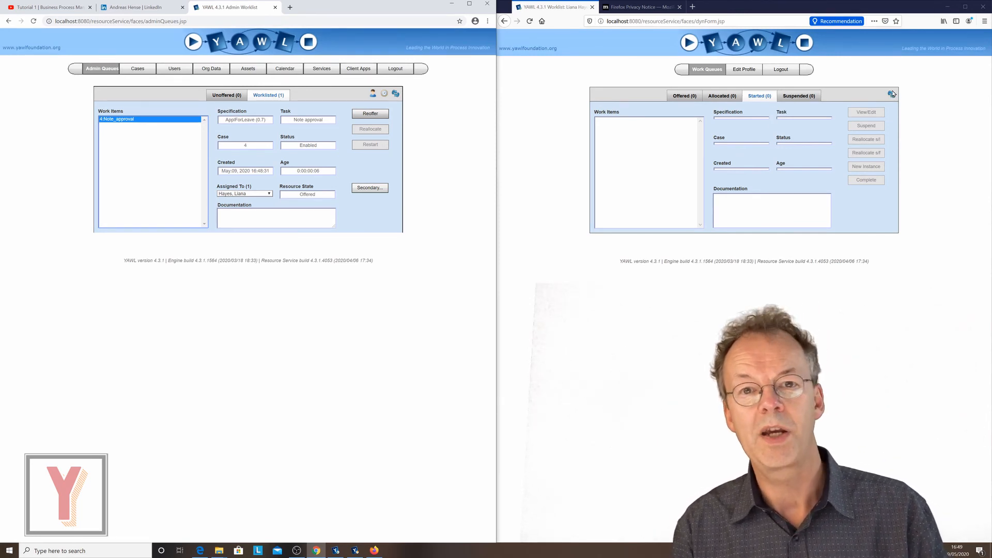
{"action": "left_click", "coordinate": [891, 94]}
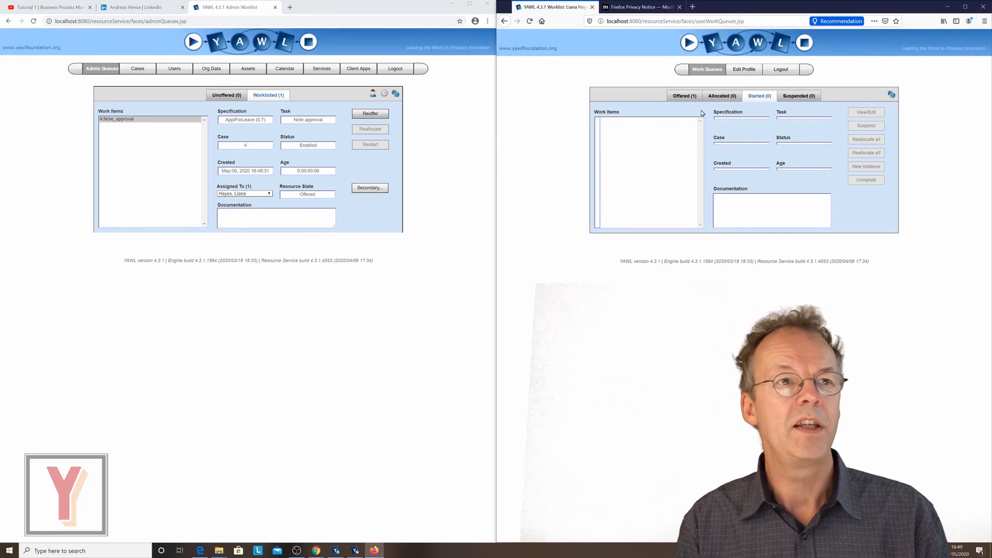
{"action": "left_click", "coordinate": [684, 96]}
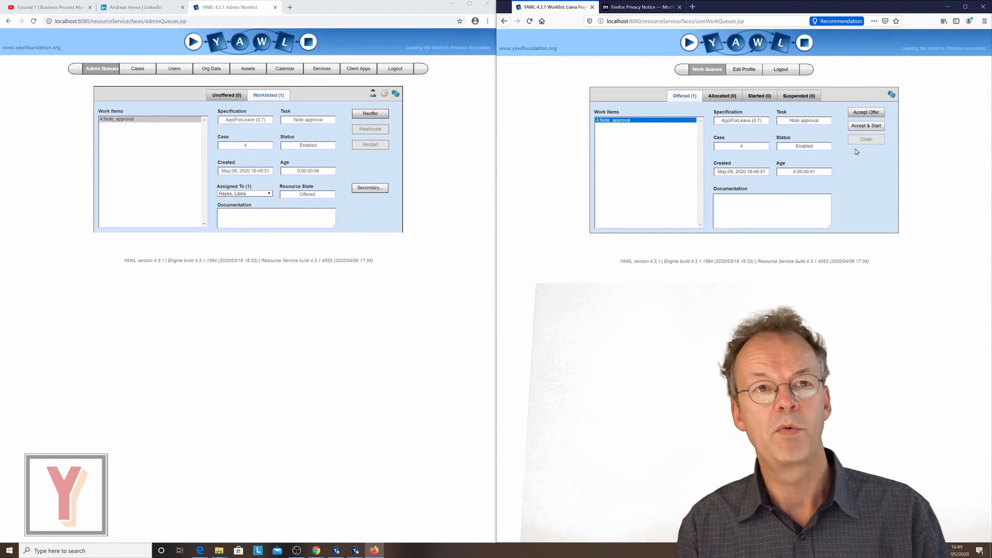
{"action": "left_click", "coordinate": [865, 125]}
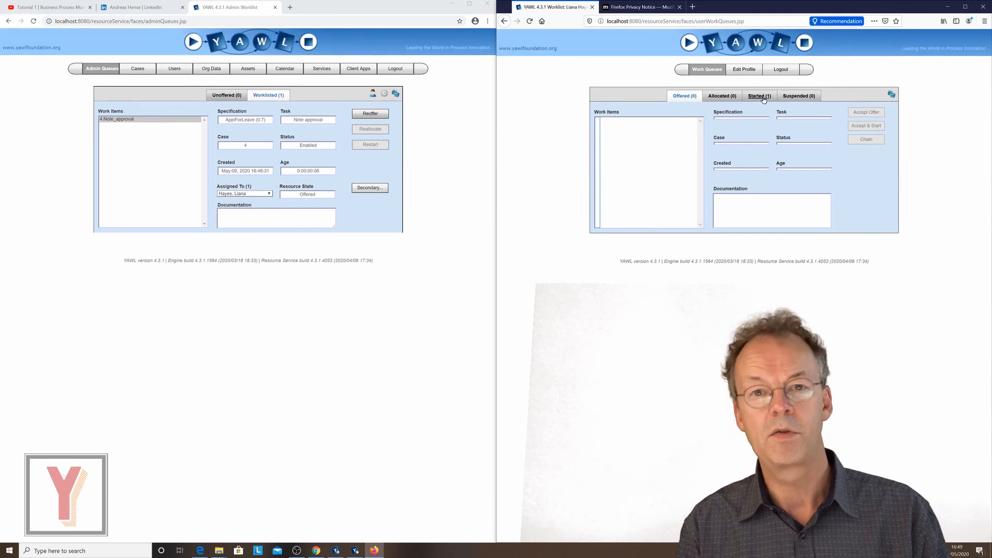
{"action": "left_click", "coordinate": [759, 96]}
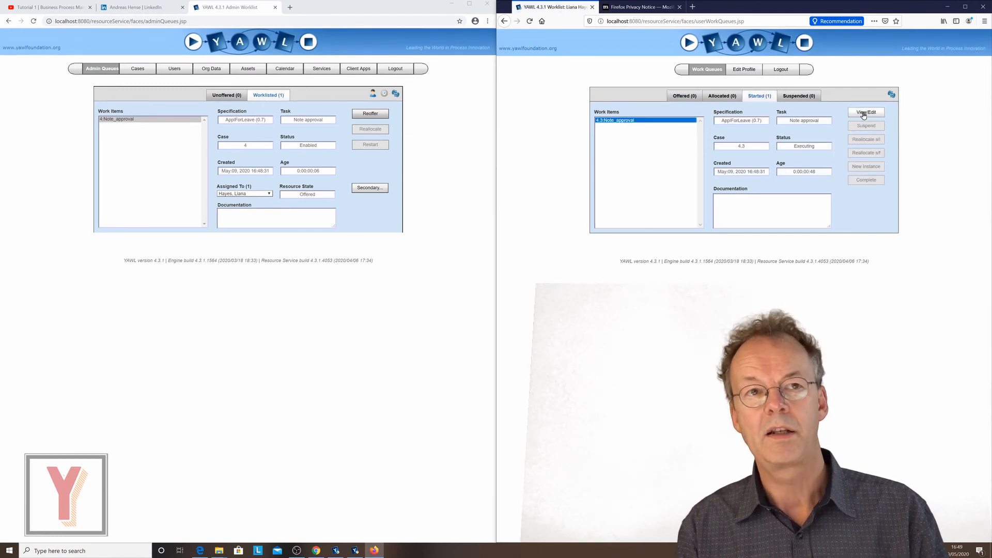
Open the form of case 4's Note_approval item to complete it
{"action": "left_click", "coordinate": [866, 112]}
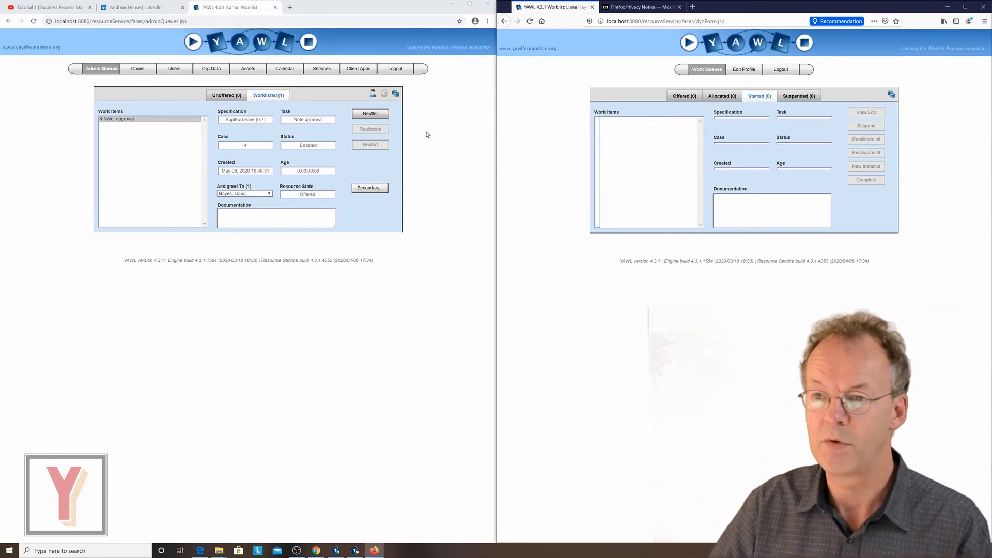
Refresh the admin queue to confirm it is empty, then confirm Running Cases shows 0
{"action": "left_click", "coordinate": [395, 93]}
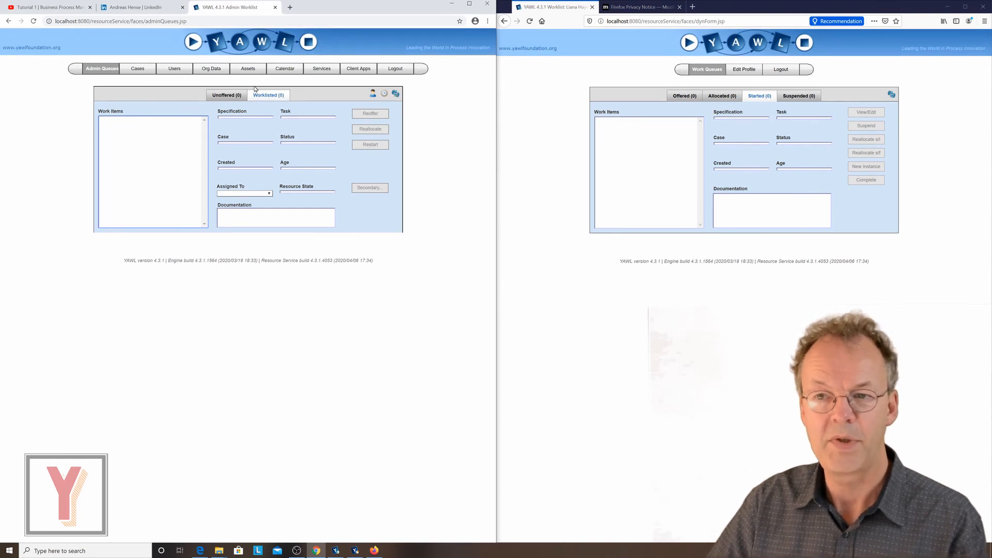
{"action": "left_click", "coordinate": [137, 68]}
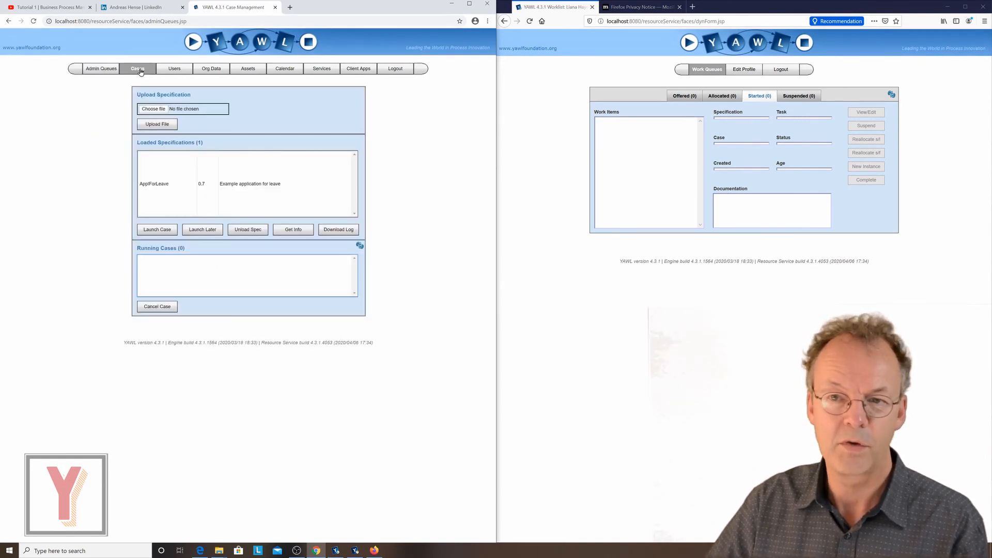